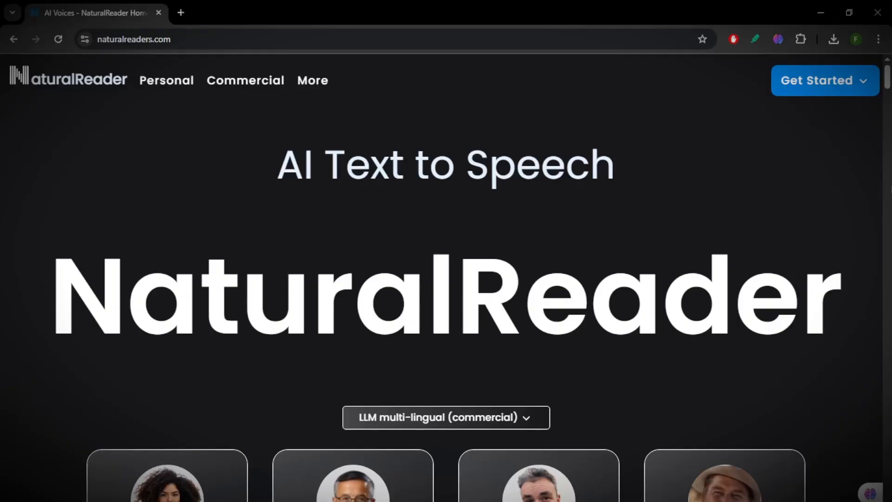
# Open the personal online text-to-speech reader from the homepage's Get Started options.
pyautogui.click(825, 80)
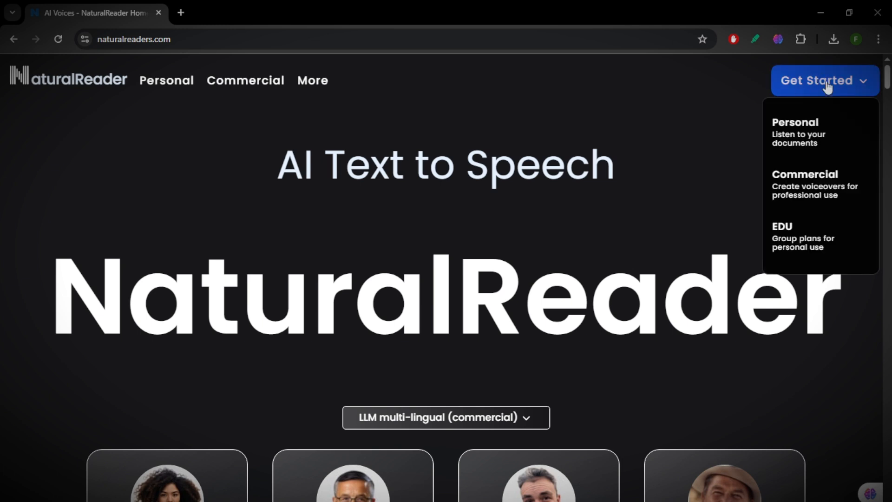
pyautogui.click(795, 122)
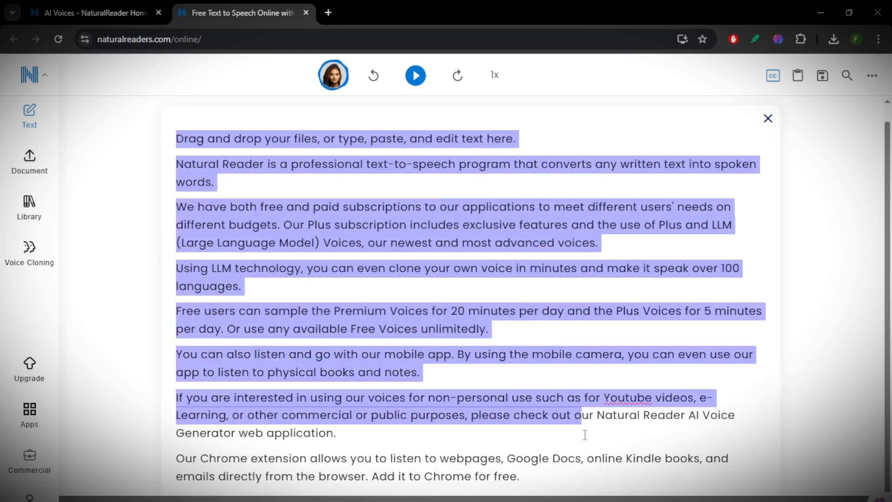
# Replace the sample text with "Hi! Let's try this." and show the voice list.
pyautogui.write('Hi')
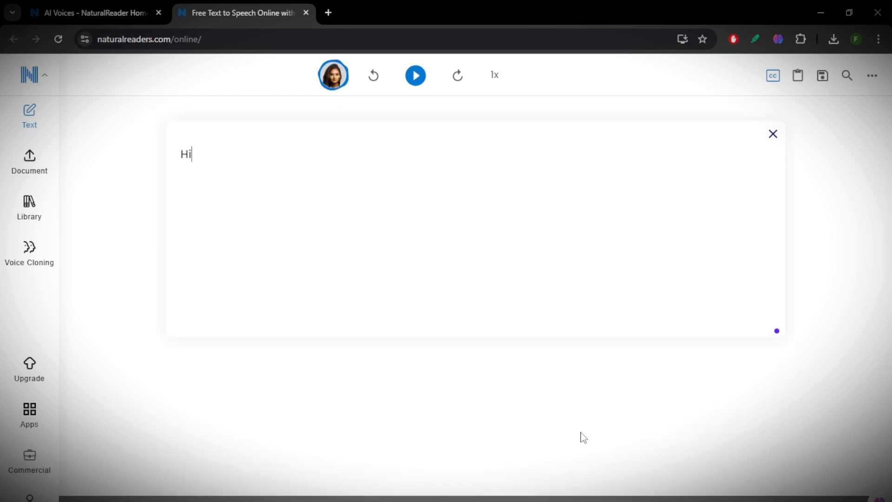
pyautogui.write('! Let')
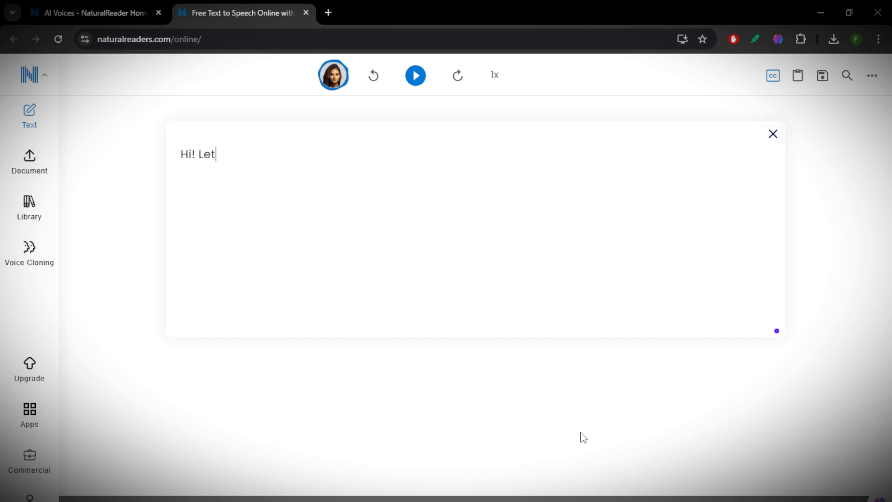
pyautogui.write("'s try this.")
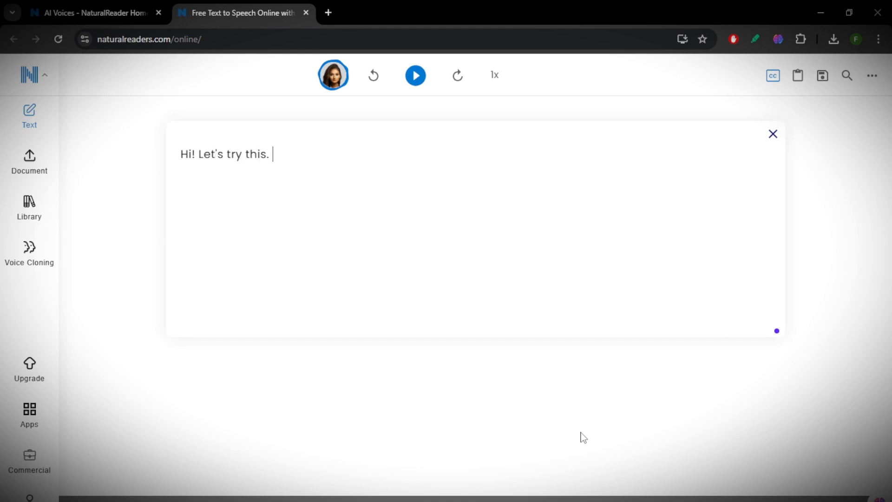
pyautogui.click(332, 75)
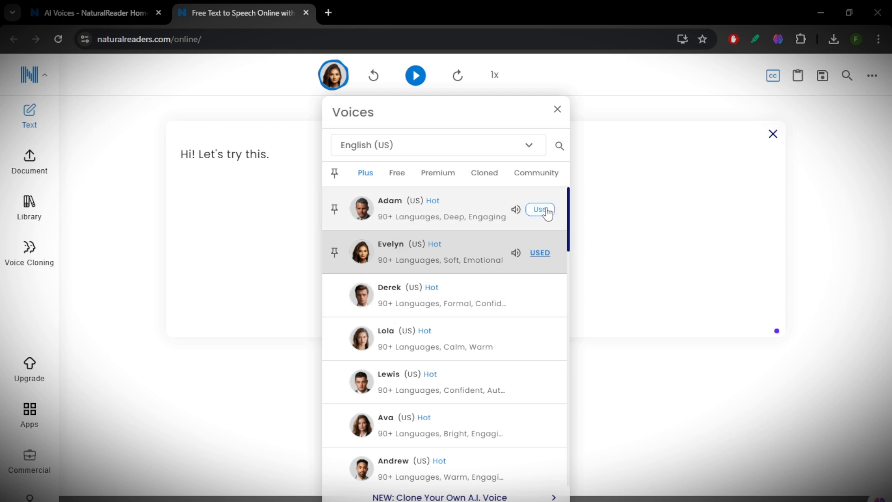
# Choose Adam as the voice, then reopen the voice list and pick a free voice.
pyautogui.click(540, 209)
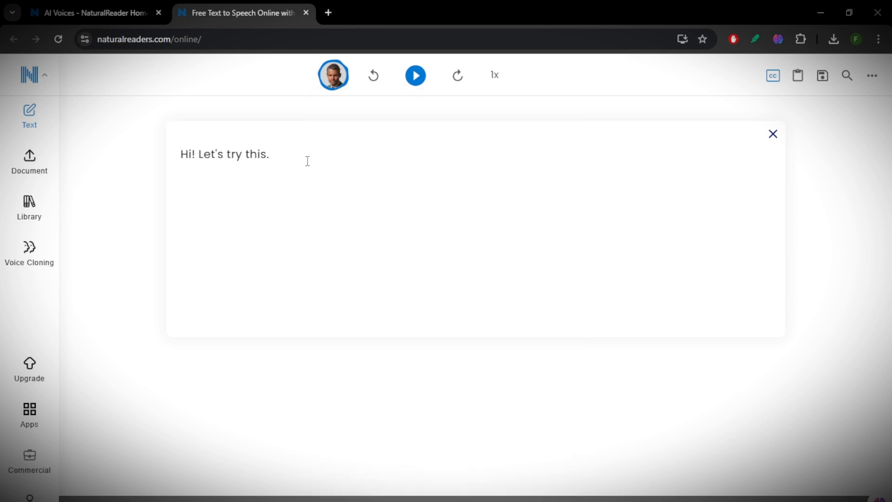
pyautogui.moveTo(226, 153)
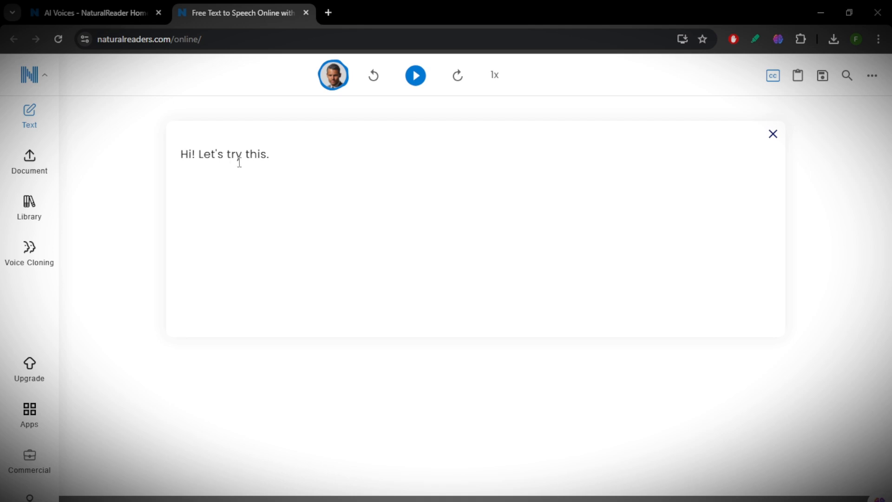
pyautogui.click(332, 75)
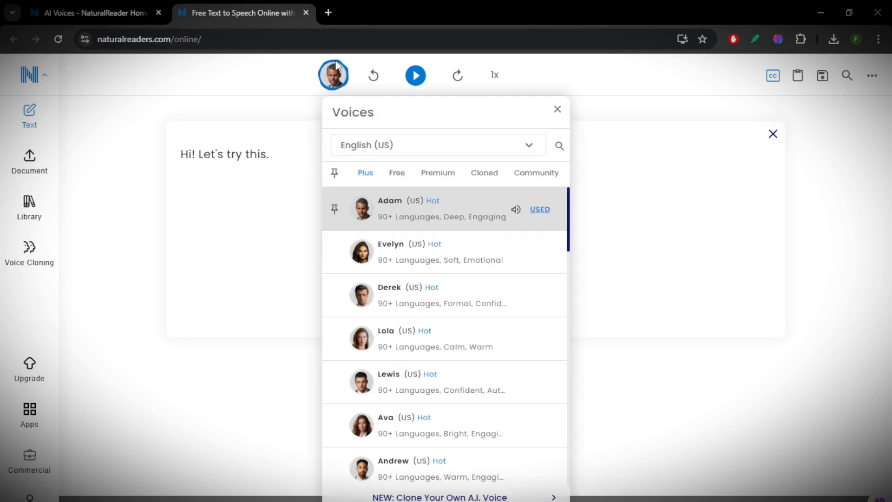
pyautogui.moveTo(399, 203)
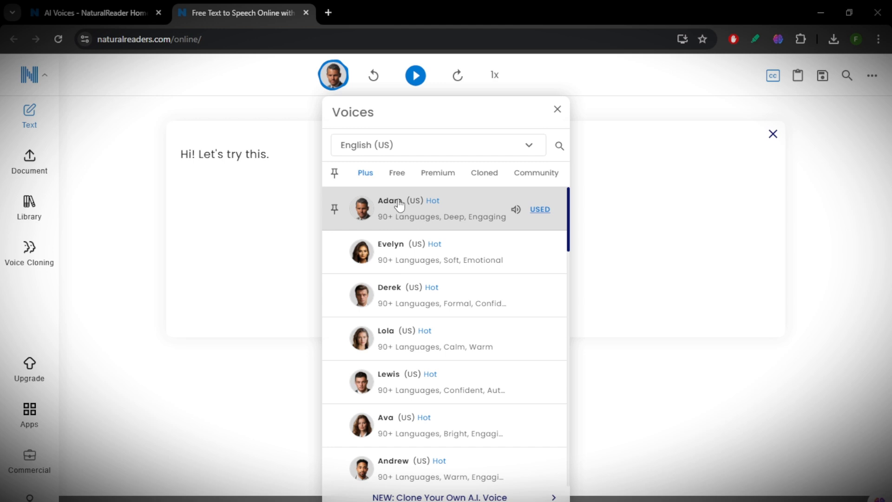
pyautogui.click(397, 173)
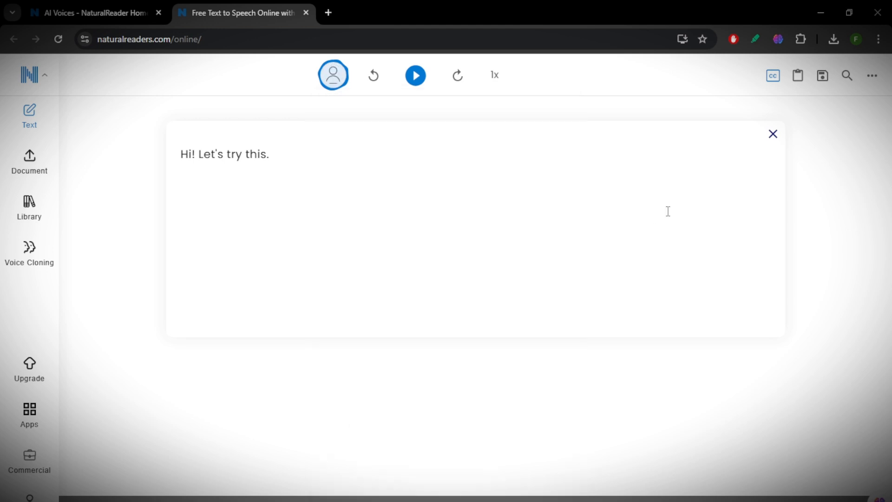
pyautogui.moveTo(675, 168)
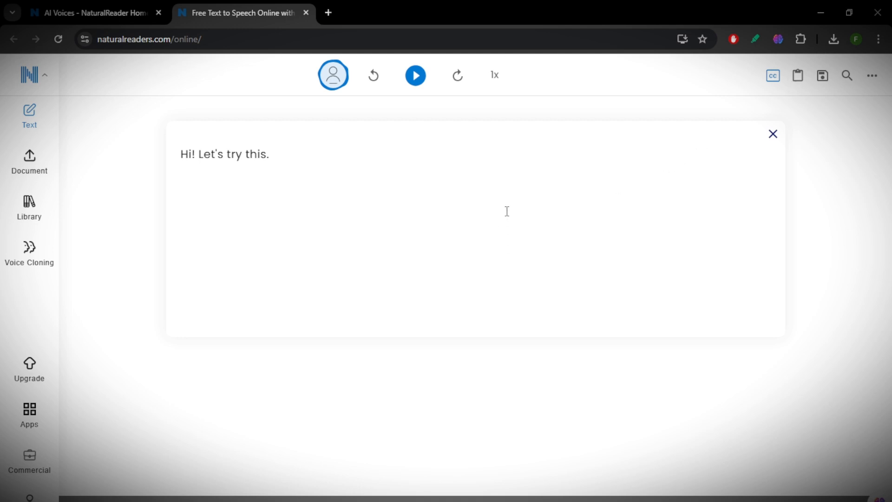
# Drag the speed slider from 1x to settle at 1.56x reading speed.
pyautogui.click(416, 76)
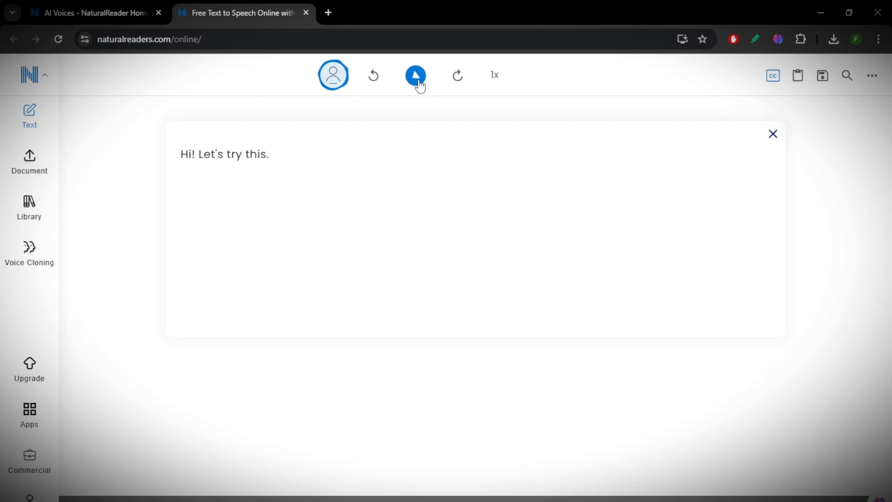
pyautogui.click(495, 74)
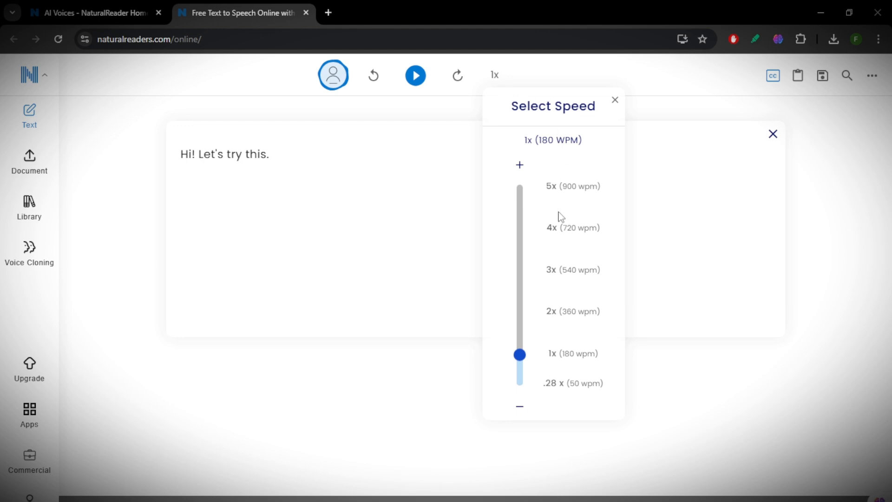
pyautogui.moveTo(518, 354); pyautogui.dragTo(518, 330)
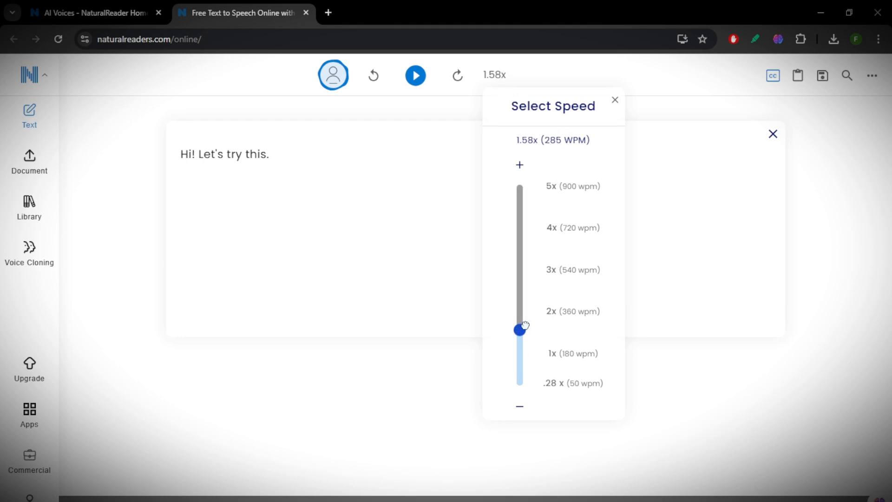
pyautogui.moveTo(519, 329); pyautogui.dragTo(519, 312)
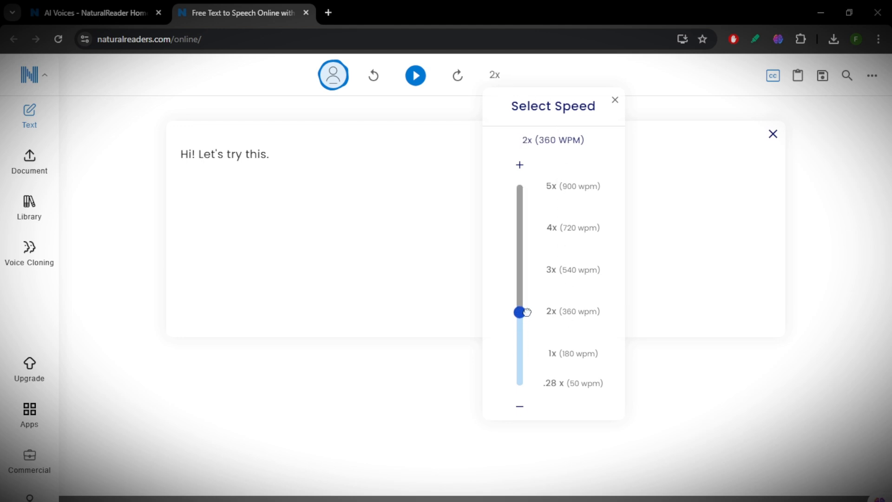
pyautogui.moveTo(519, 312); pyautogui.dragTo(519, 331)
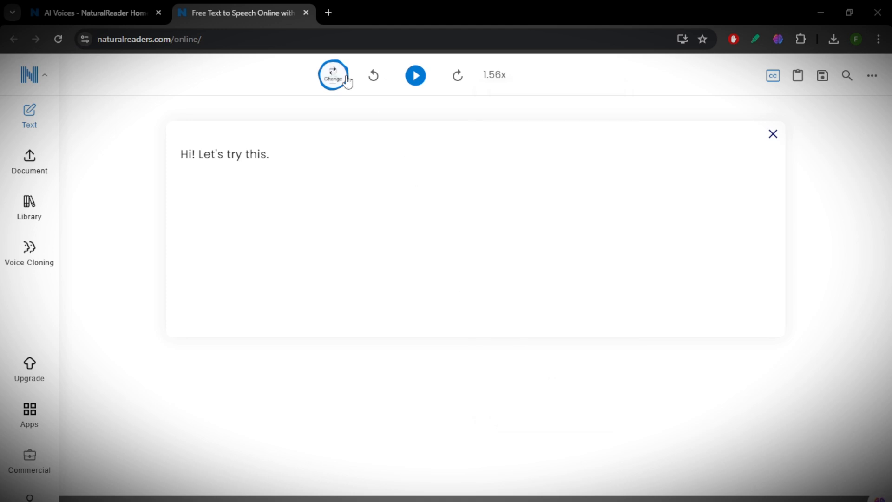
pyautogui.click(333, 75)
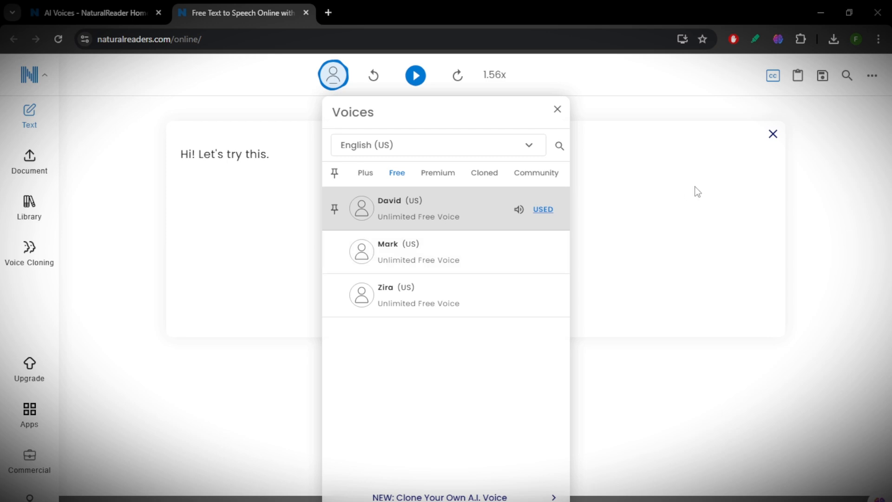
pyautogui.click(557, 109)
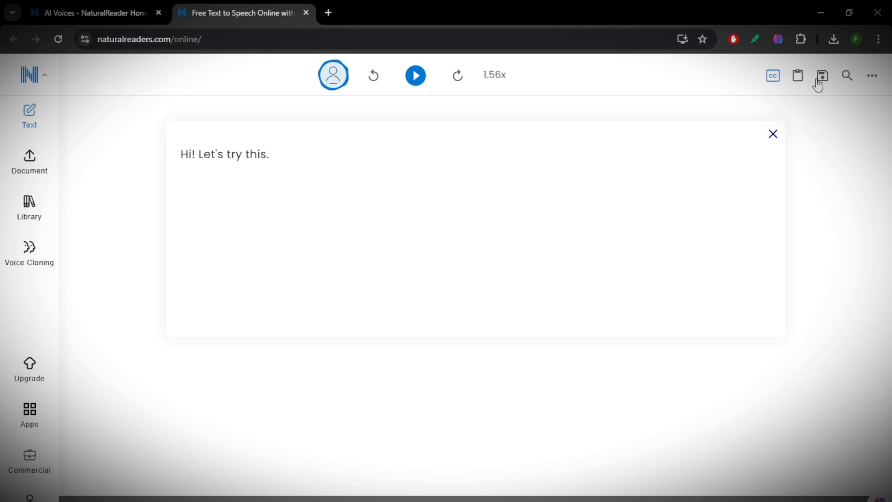
# Attempt saving the text, triggering the Login Required prompt.
pyautogui.click(822, 75)
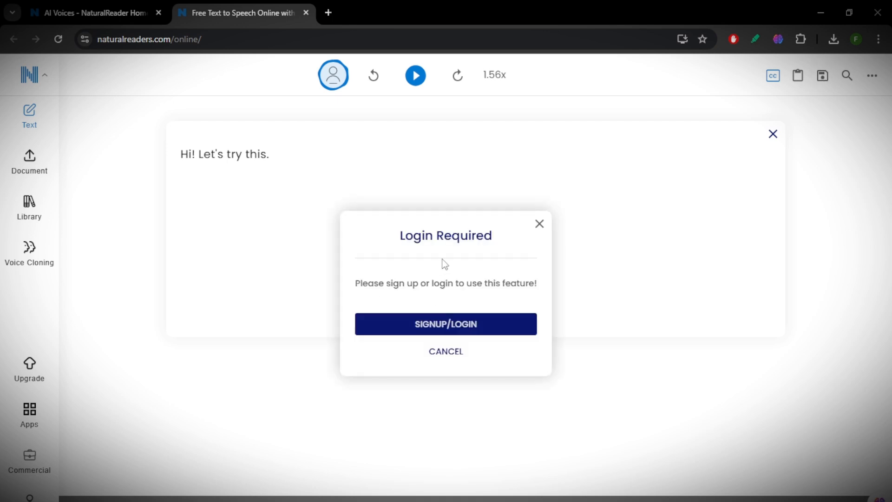
pyautogui.moveTo(539, 224)
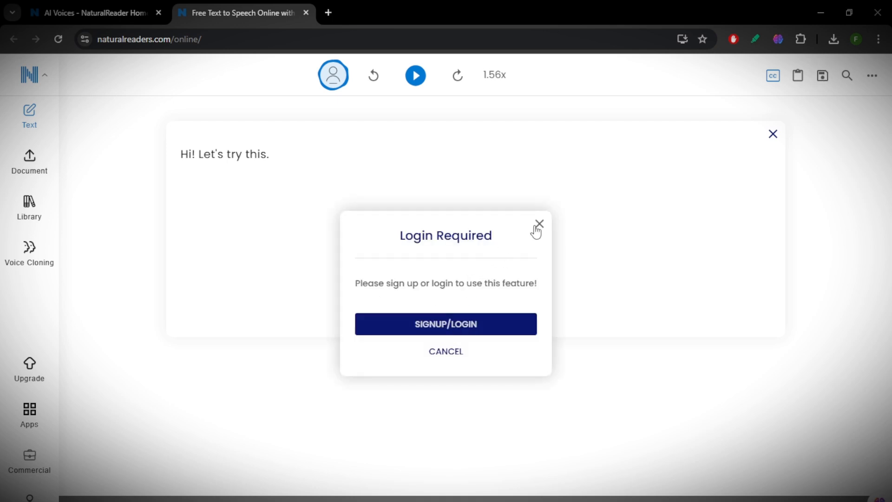
pyautogui.moveTo(528, 234)
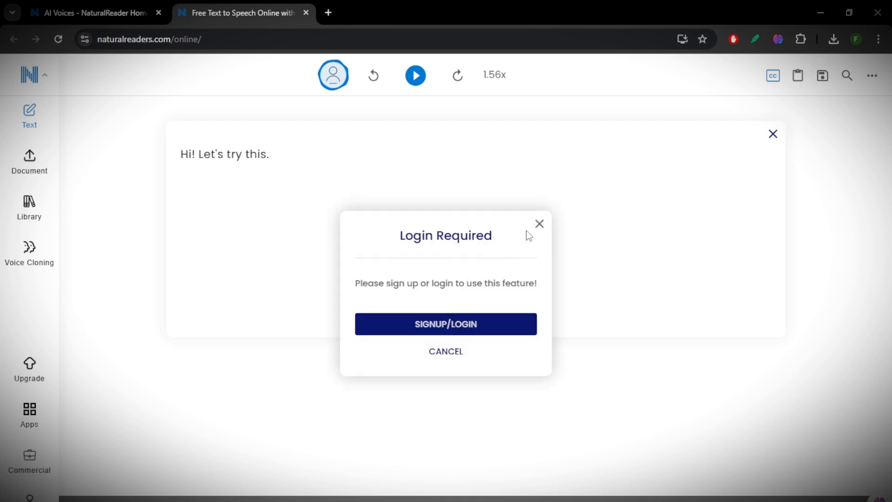
pyautogui.moveTo(539, 230)
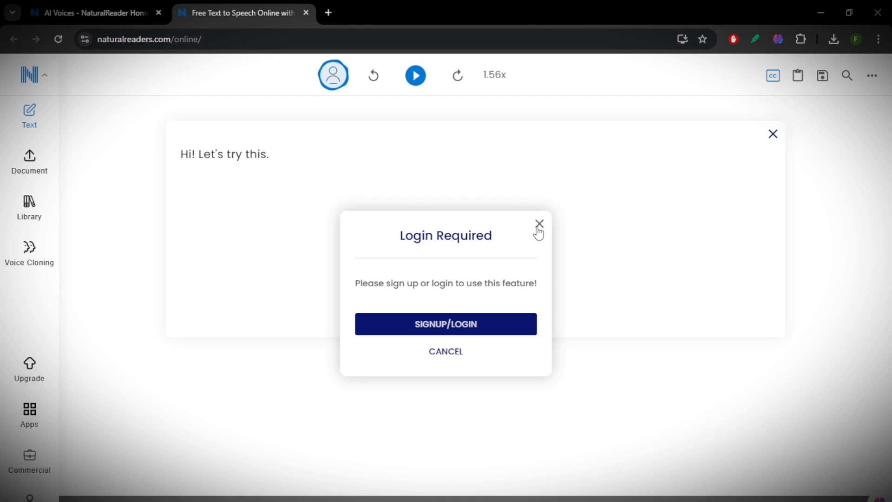